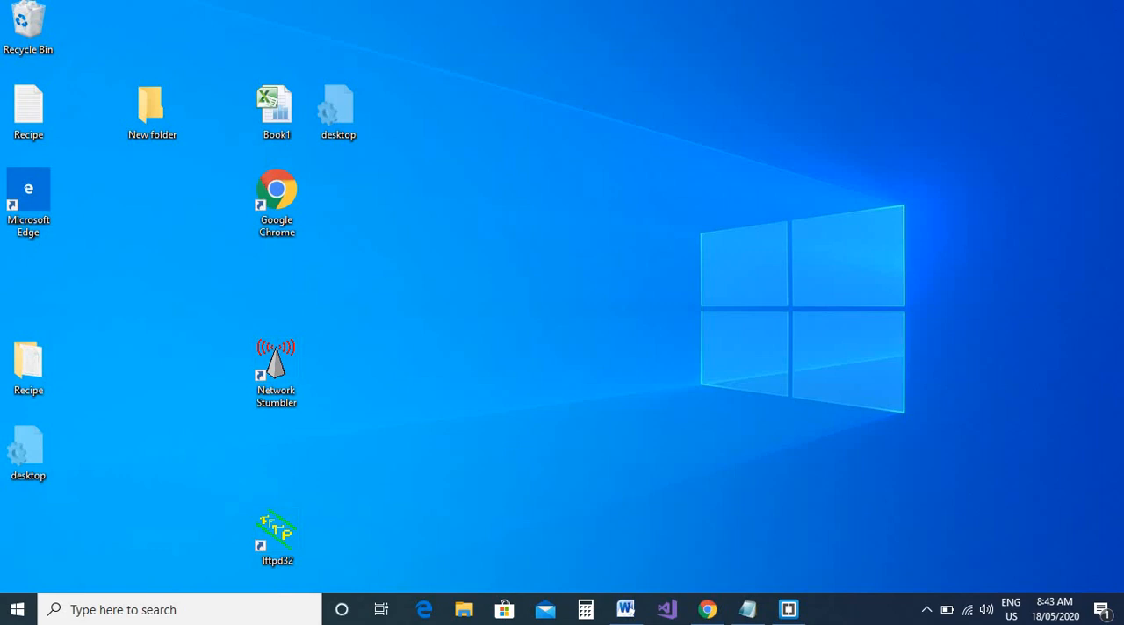
mouse_move(512, 437)
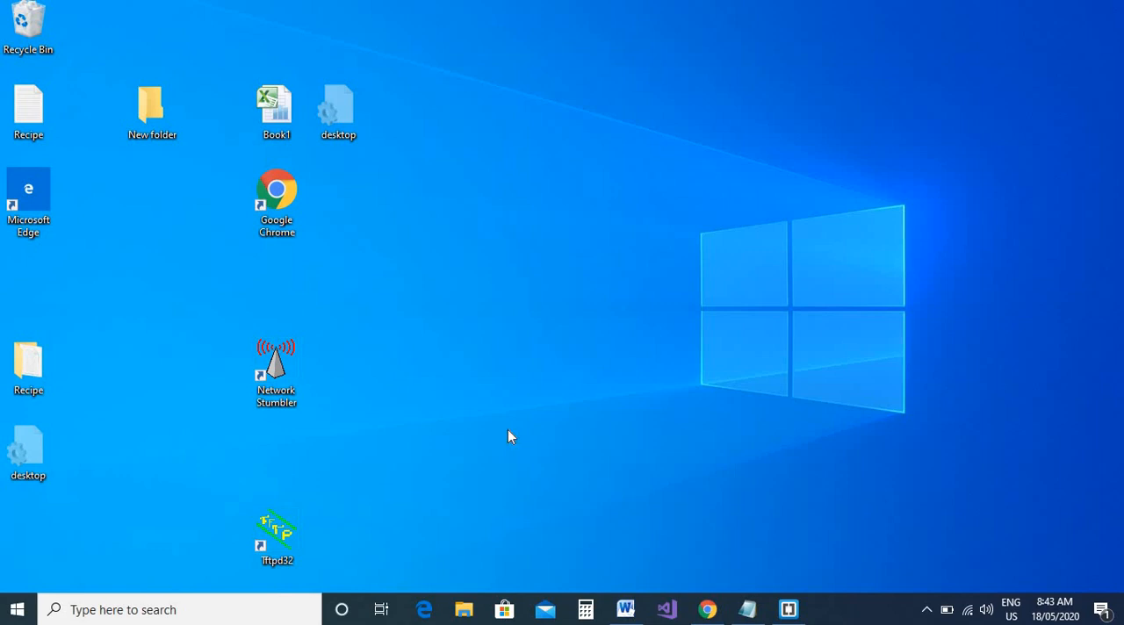
mouse_move(326, 501)
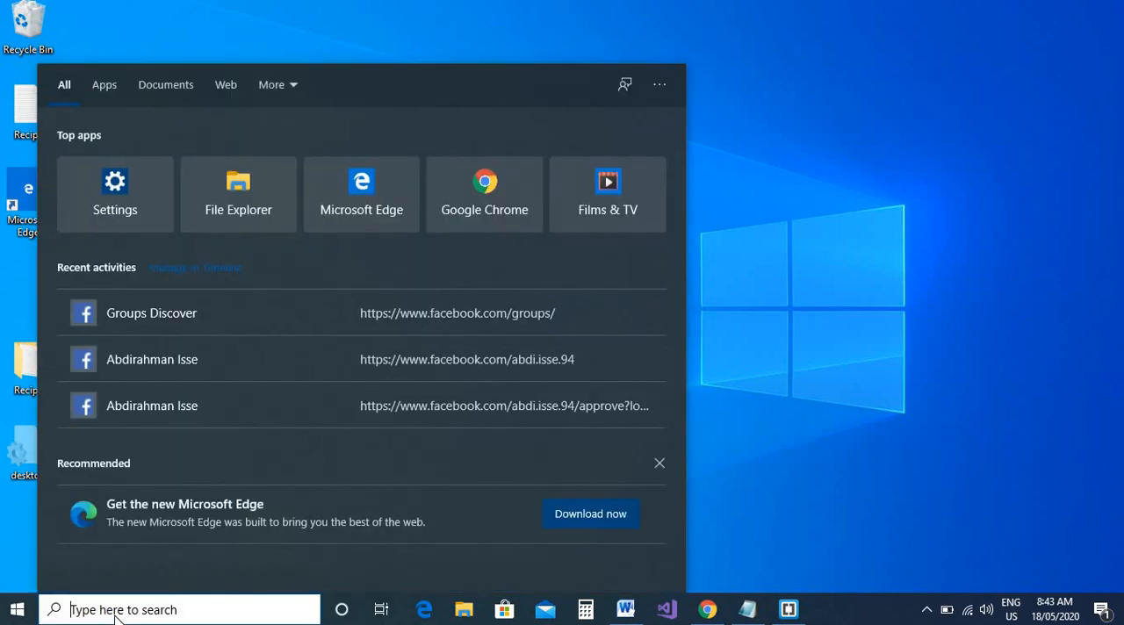
Search Windows for 'lid' to find 'Change what closing the lid does'
type("lid")
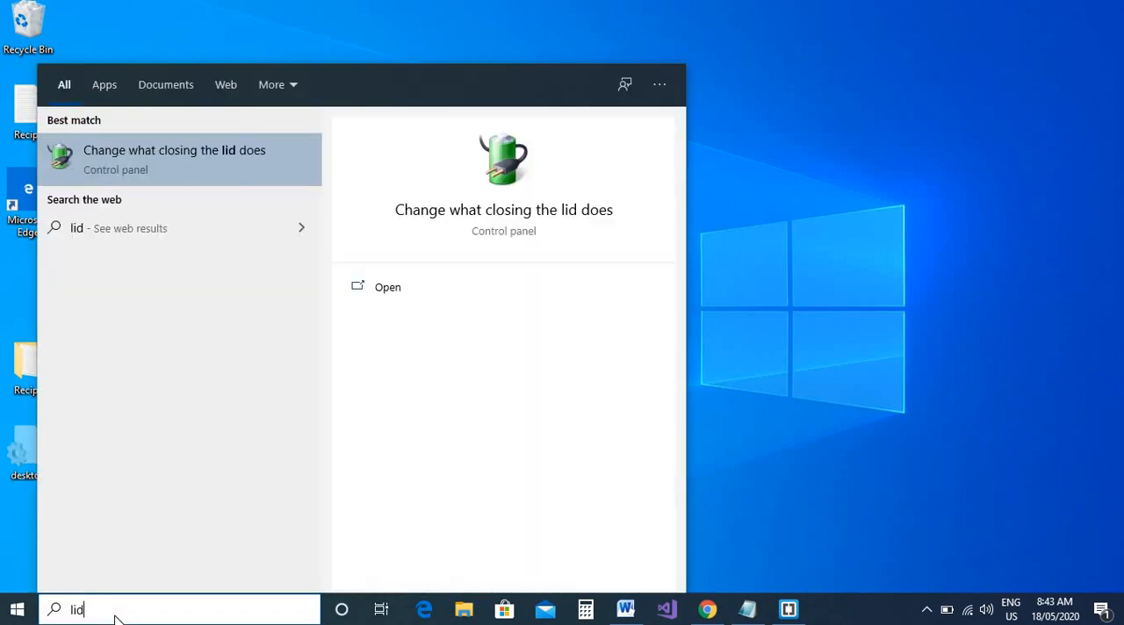
mouse_move(170, 192)
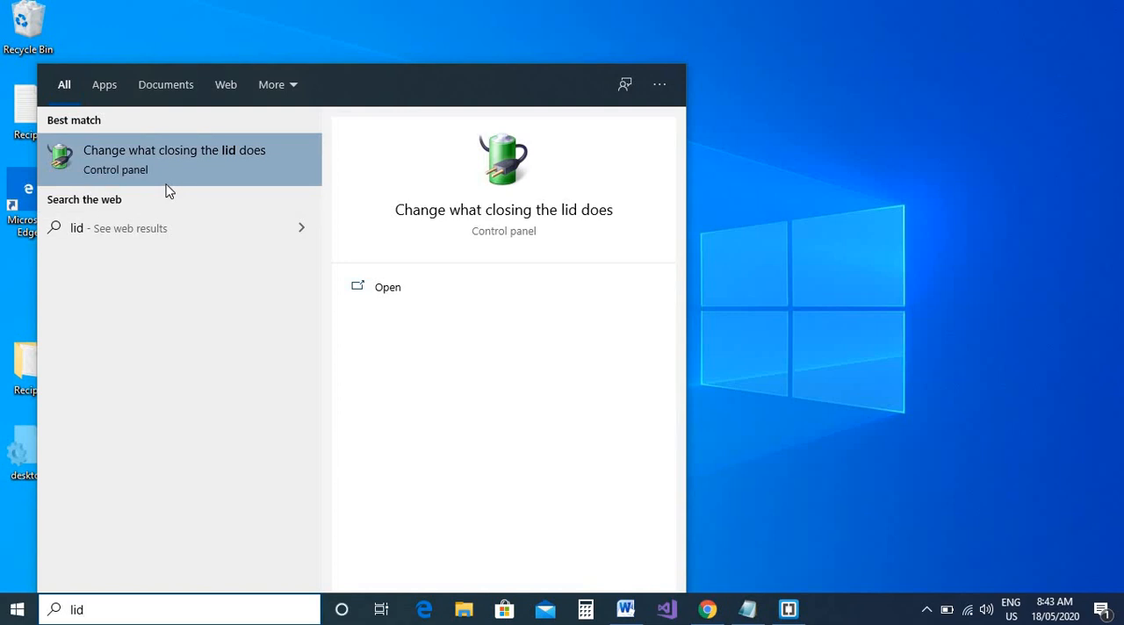
mouse_move(152, 179)
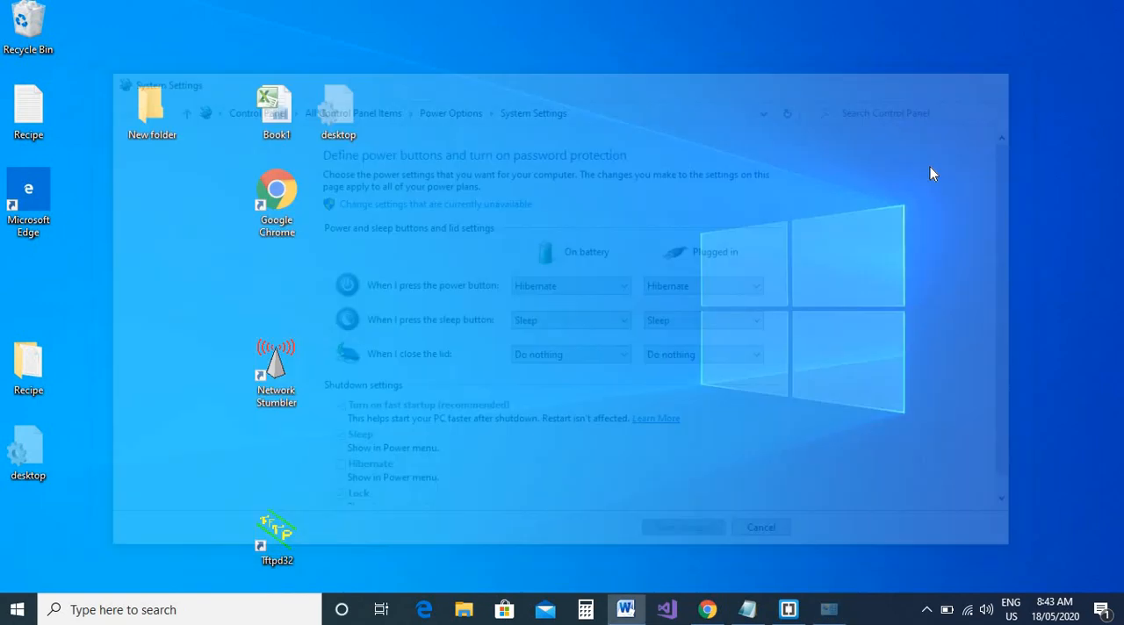
Search for 'control' and launch the Control Panel app from Best match
left_click(17, 609)
type("control")
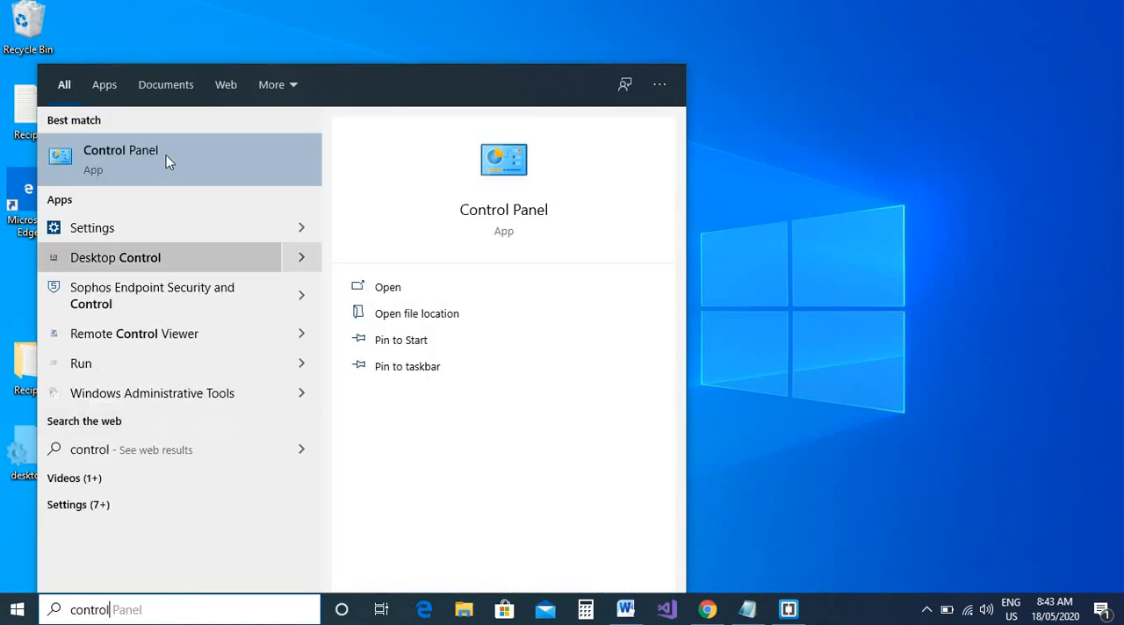
left_click(121, 158)
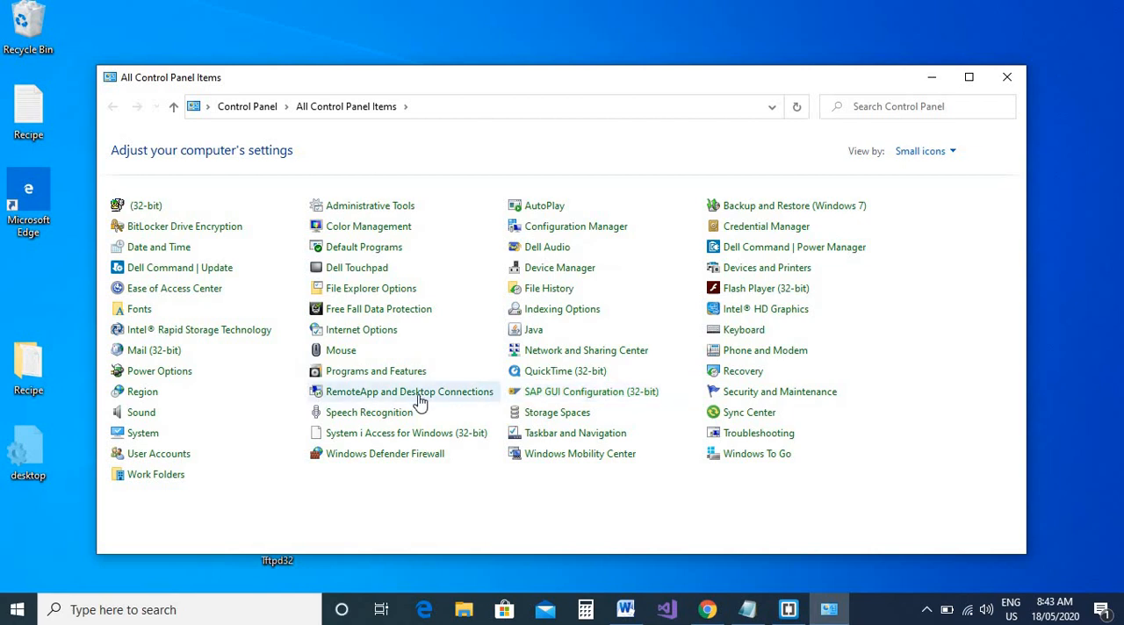
mouse_move(529, 264)
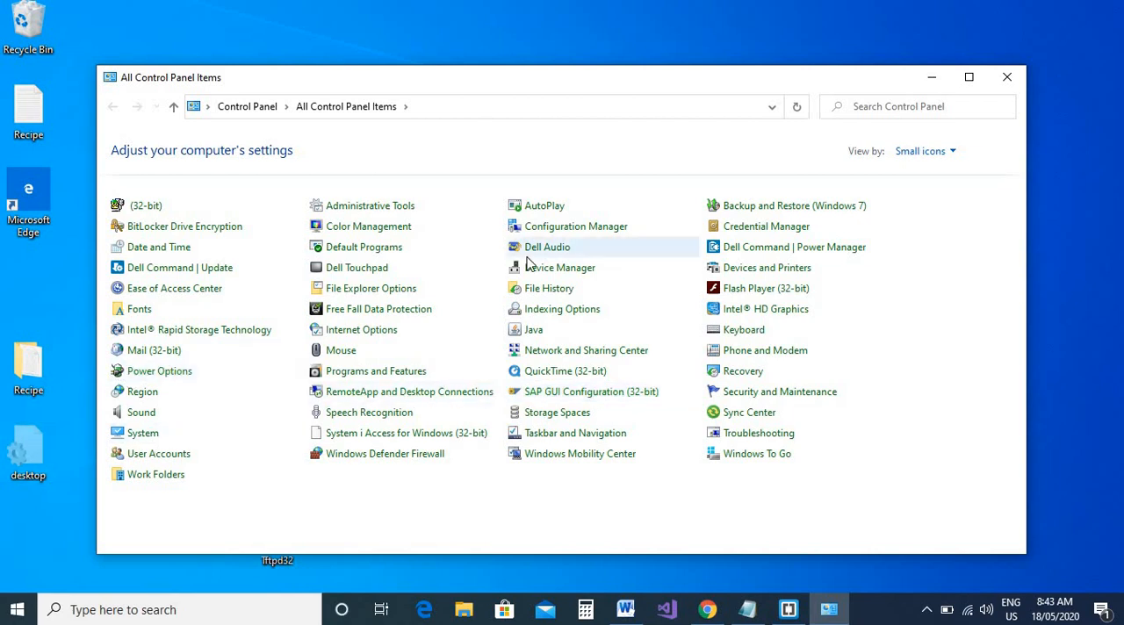
Go to Power Options from All Control Panel Items
left_click(159, 370)
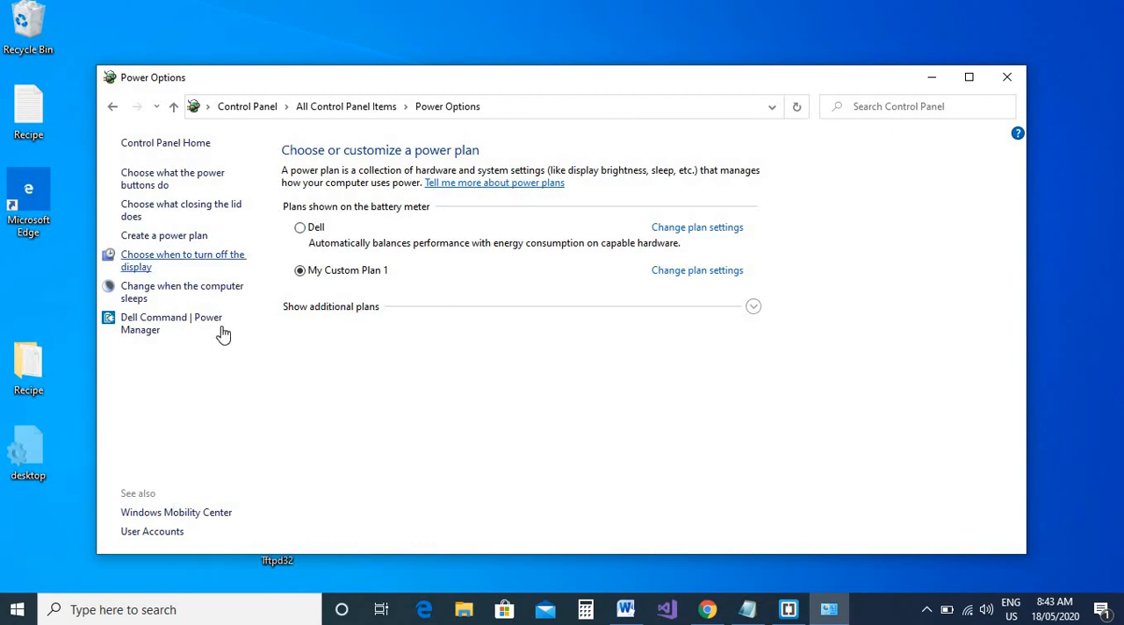
mouse_move(226, 319)
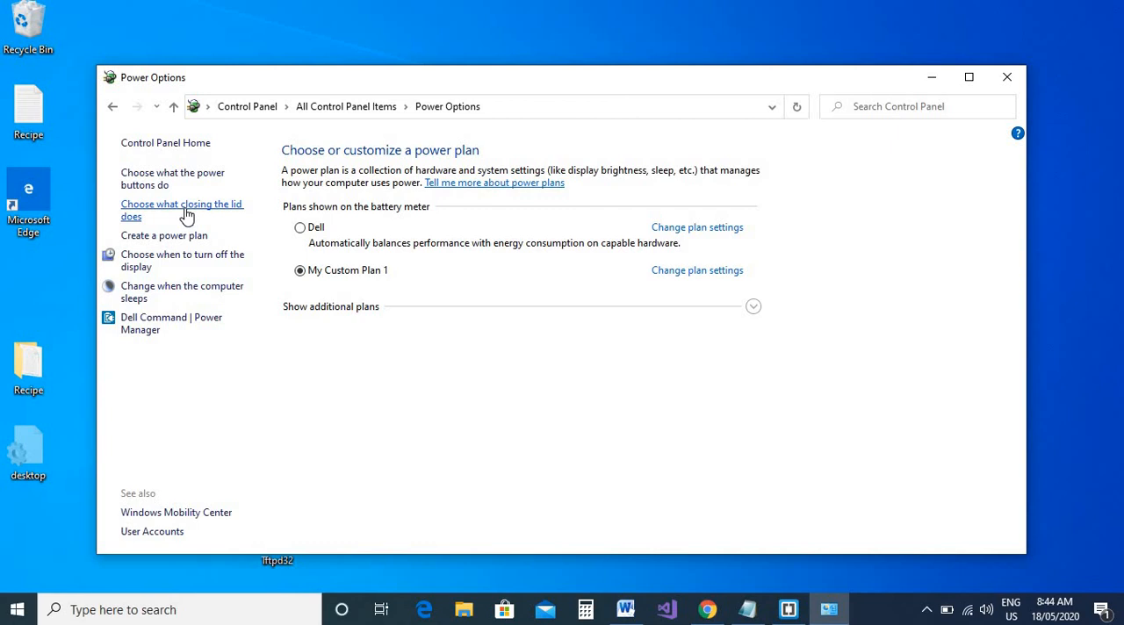
Go to 'Choose what closing the lid does' in the Power Options left pane
left_click(182, 210)
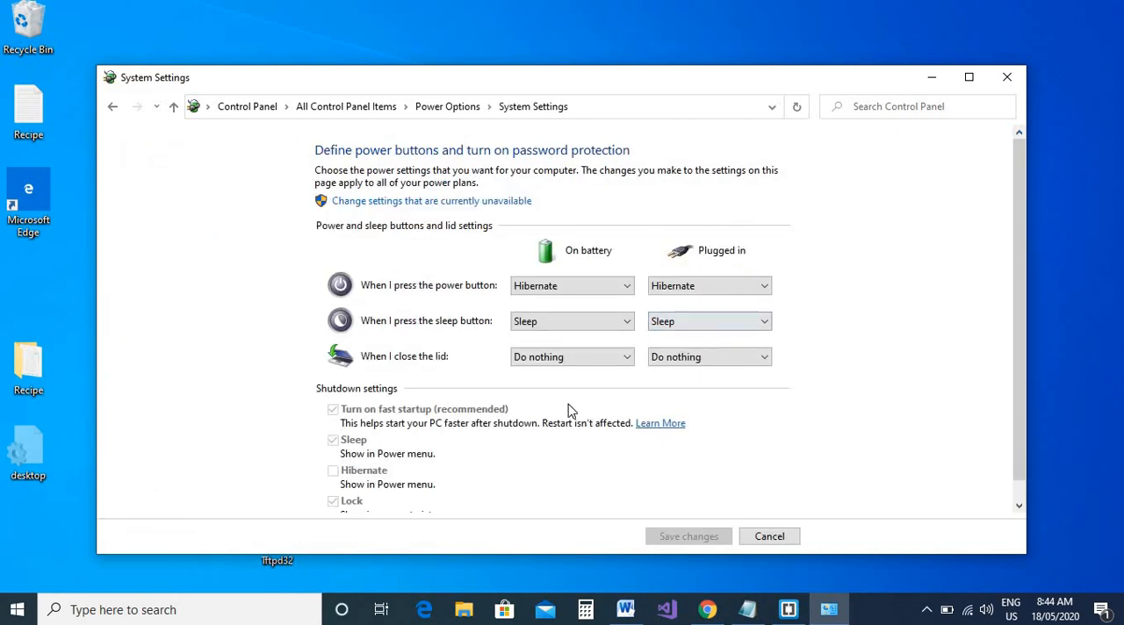
mouse_move(400, 384)
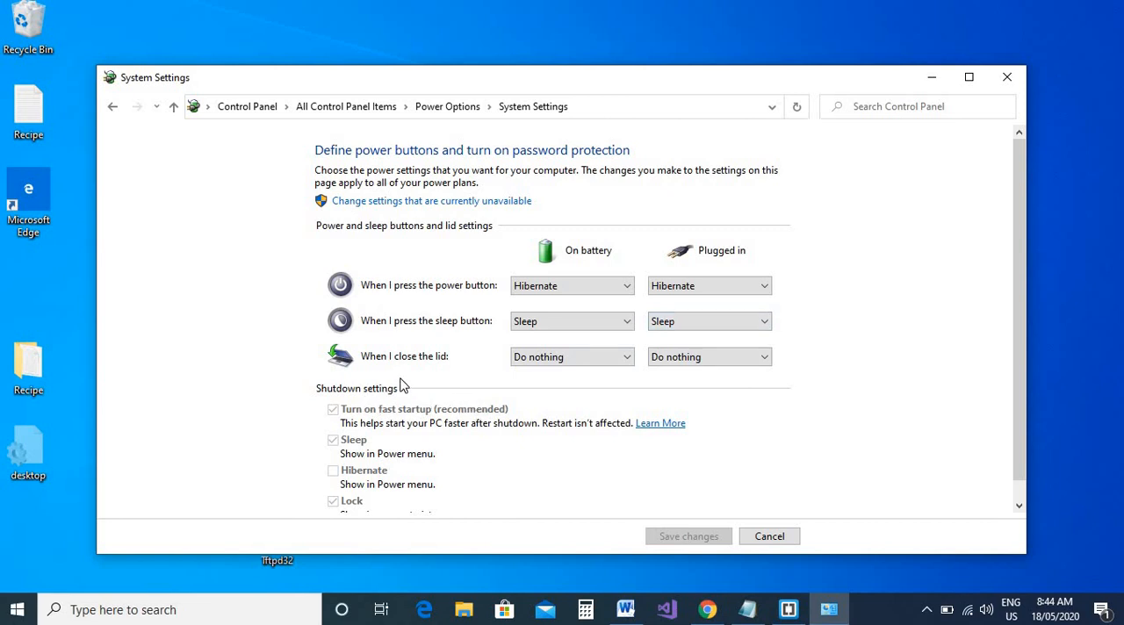
mouse_move(513, 375)
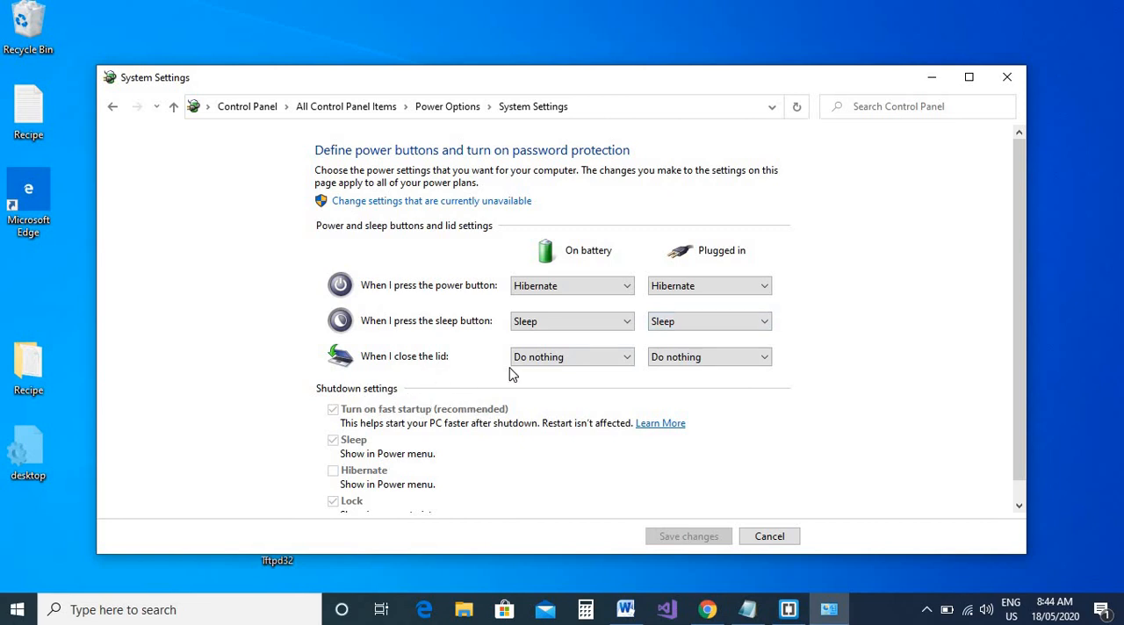
Switch the on-battery and plugged-in lid-close actions to Hibernate
left_click(571, 356)
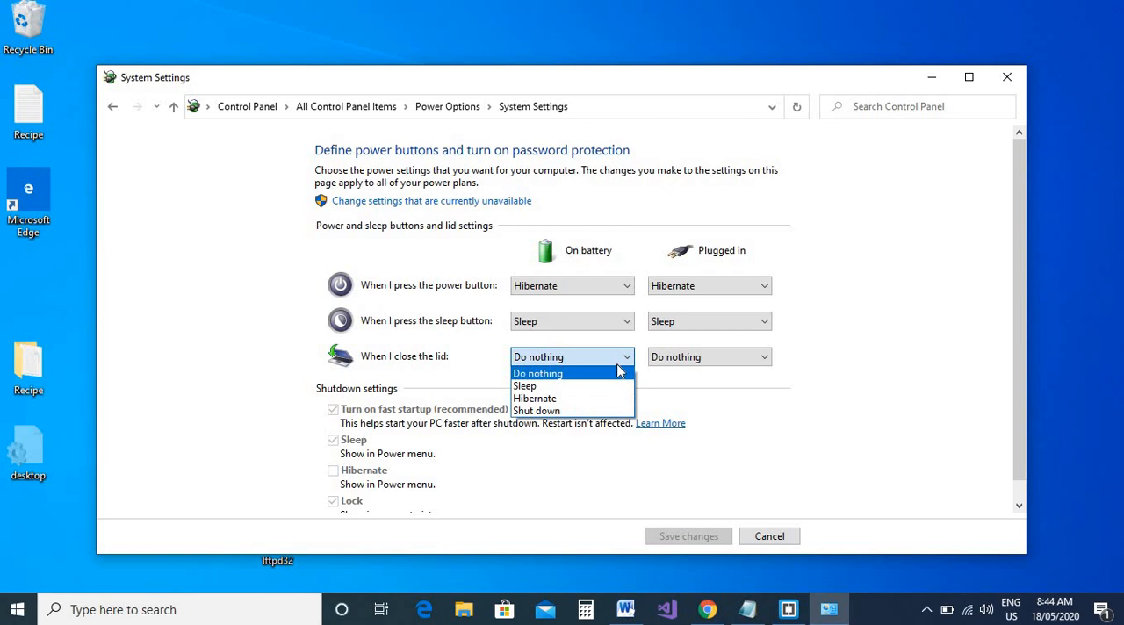
left_click(533, 398)
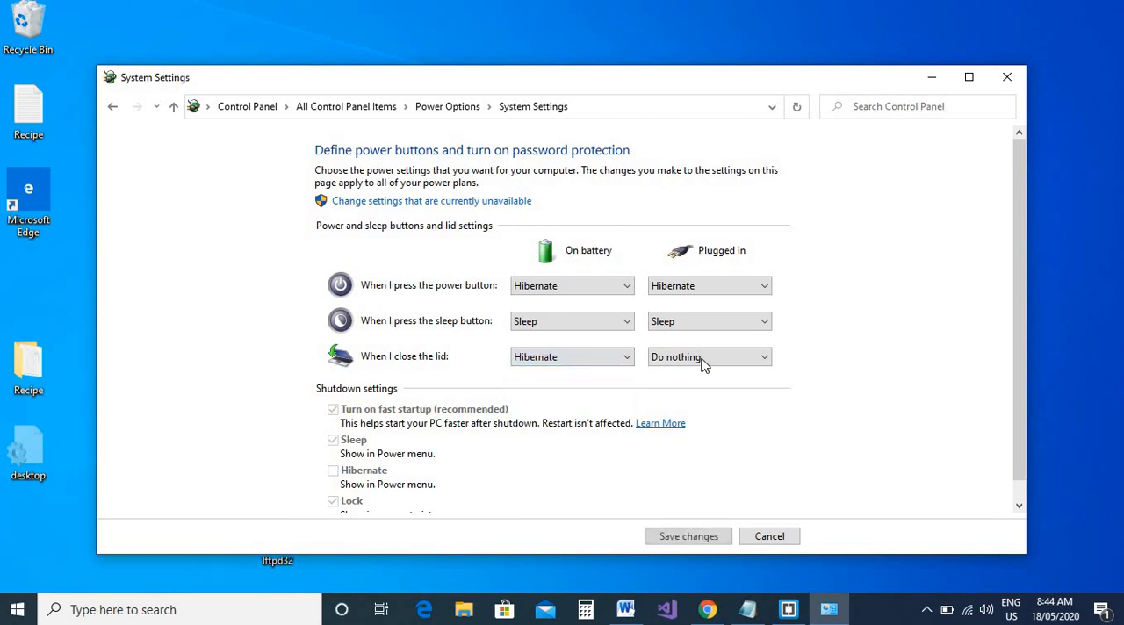
left_click(709, 355)
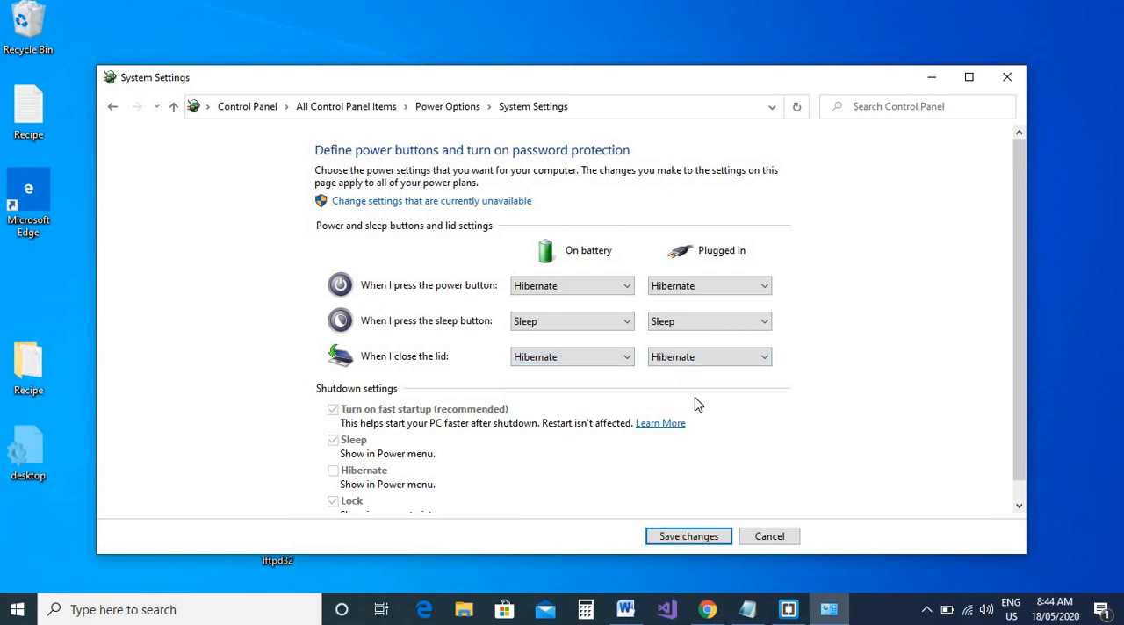
Set both the on-battery and plugged-in lid-close actions back to Do nothing
left_click(571, 356)
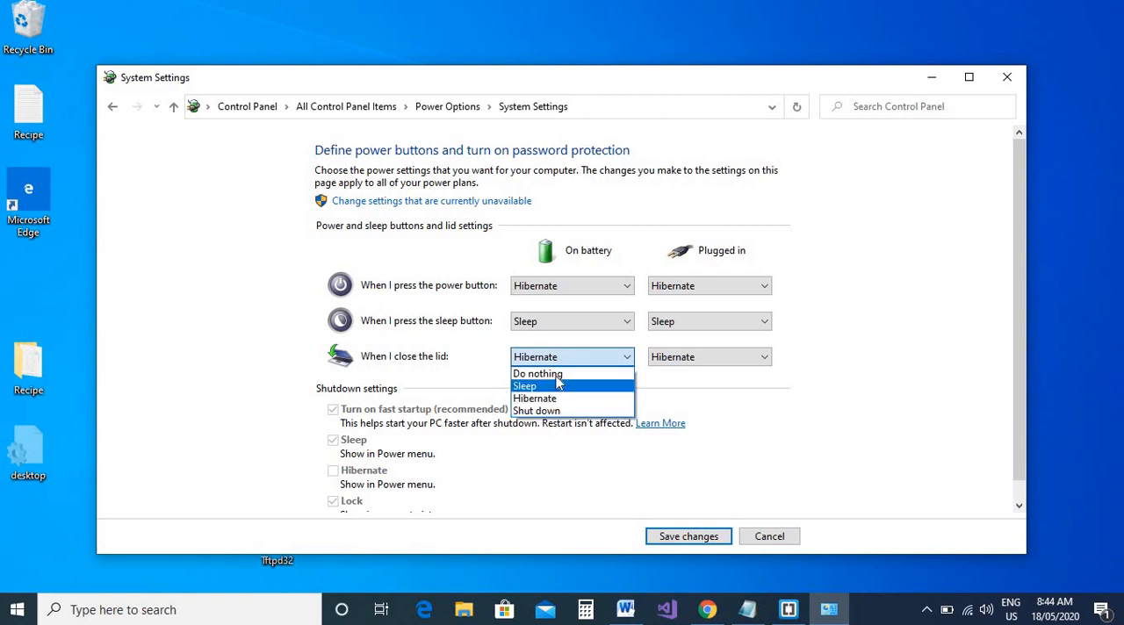
left_click(536, 373)
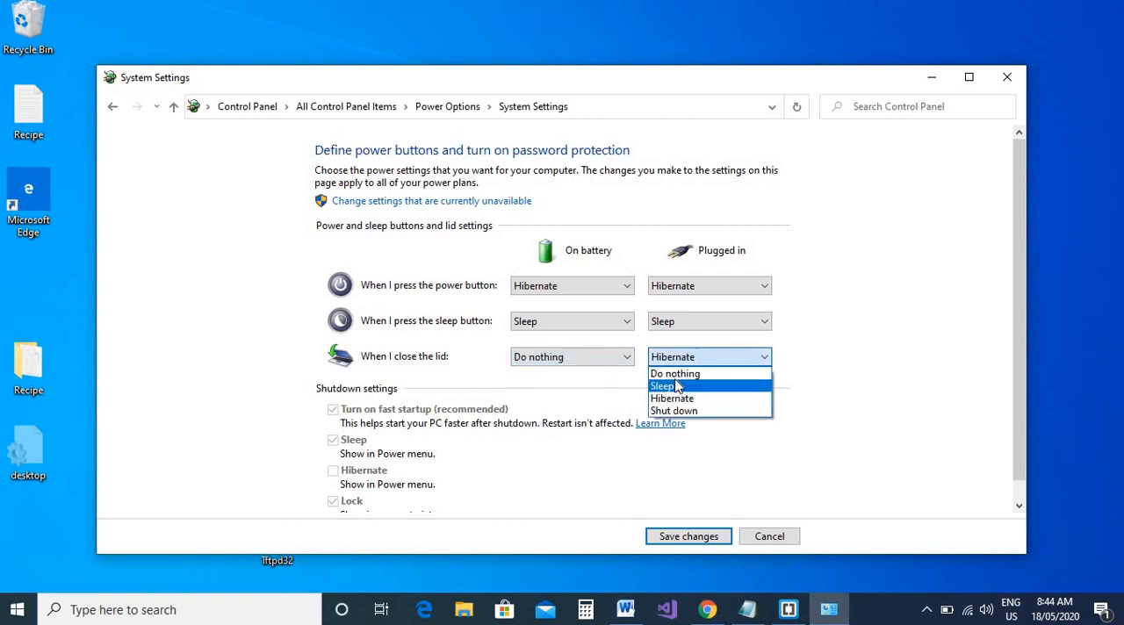
left_click(674, 373)
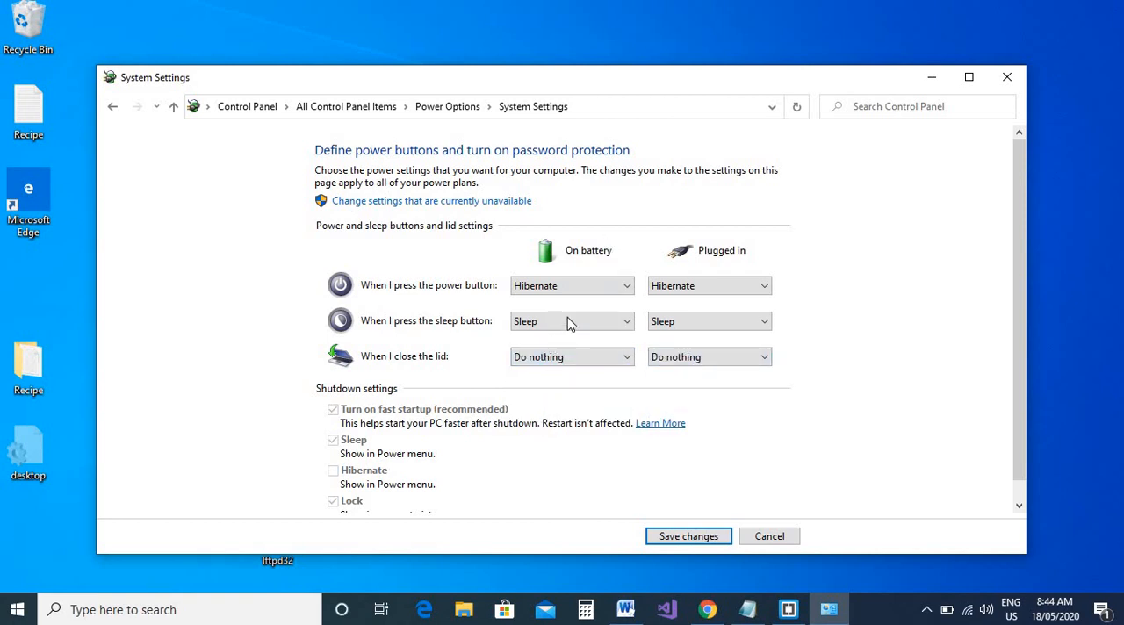
mouse_move(575, 312)
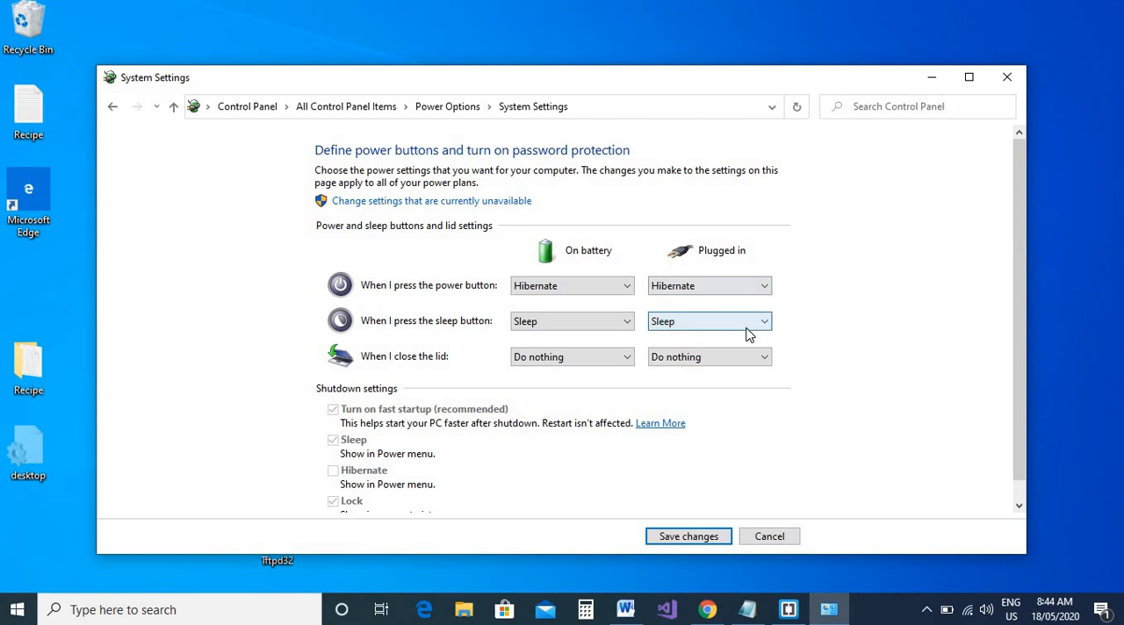
mouse_move(745, 376)
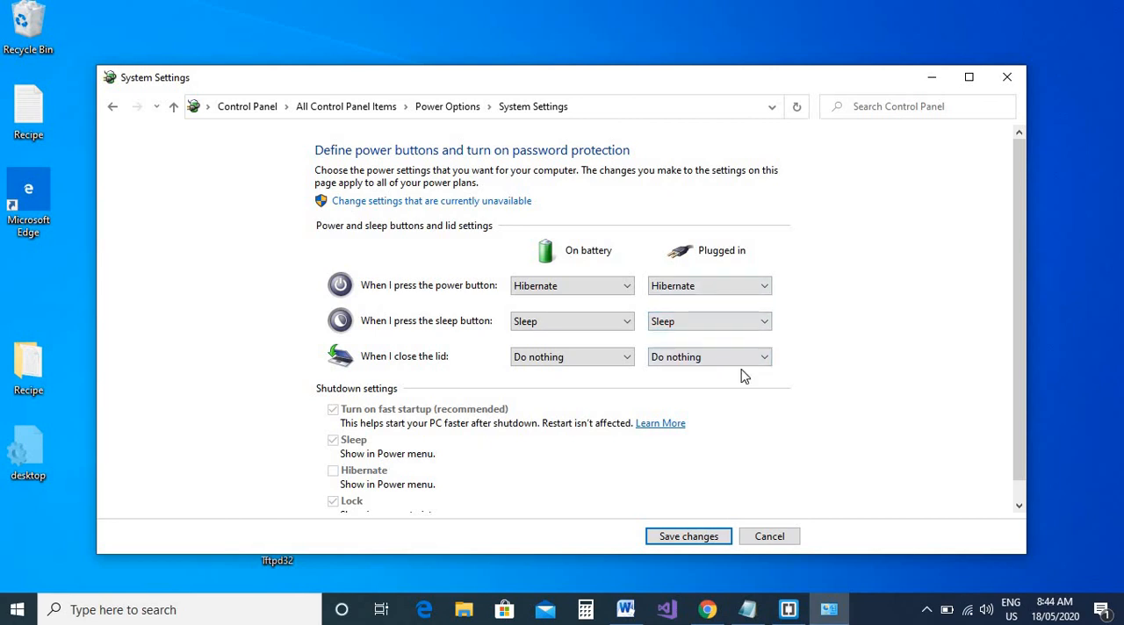